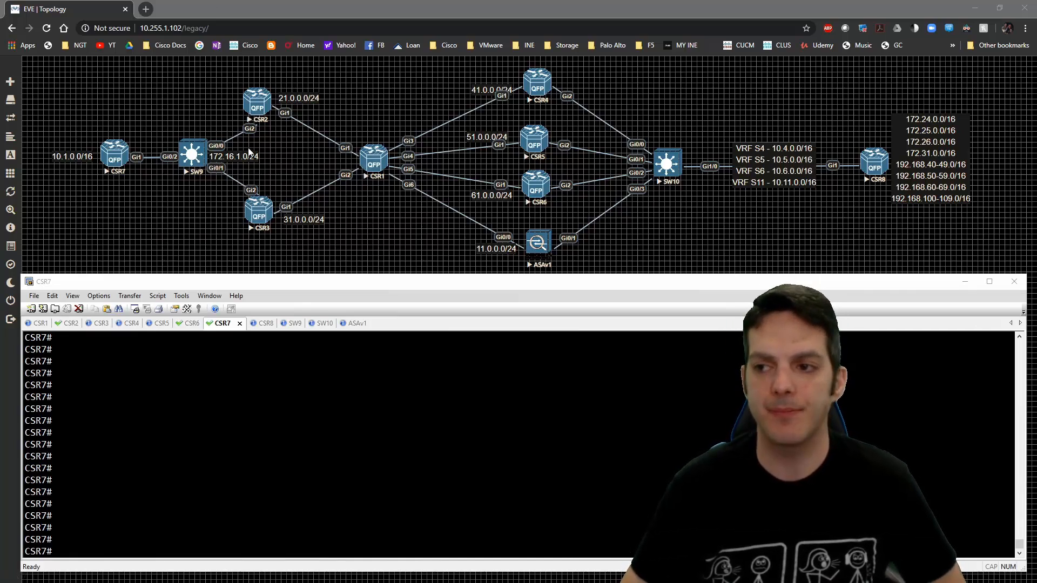
mouse_move(118, 162)
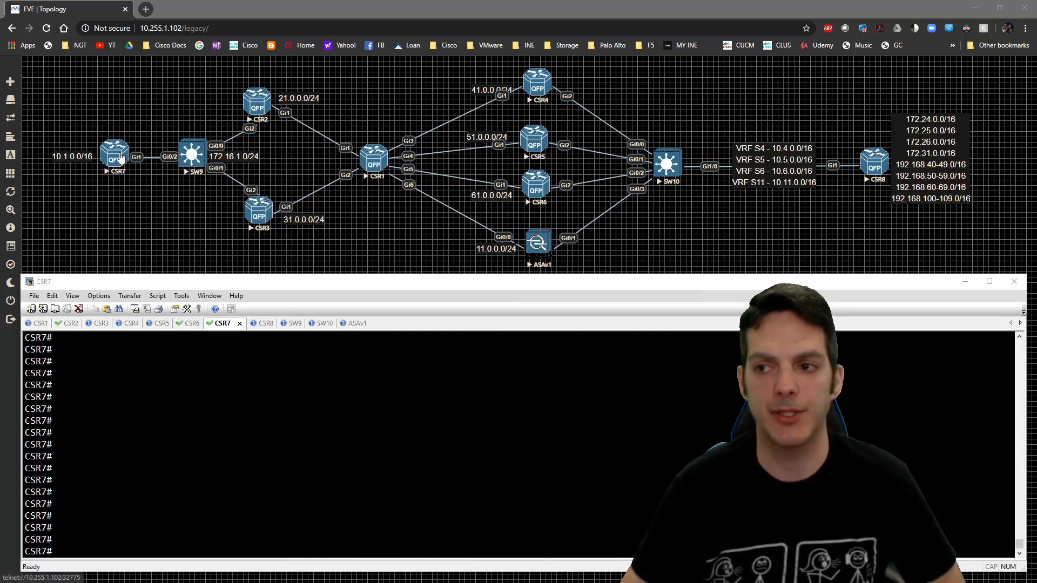
mouse_move(504, 84)
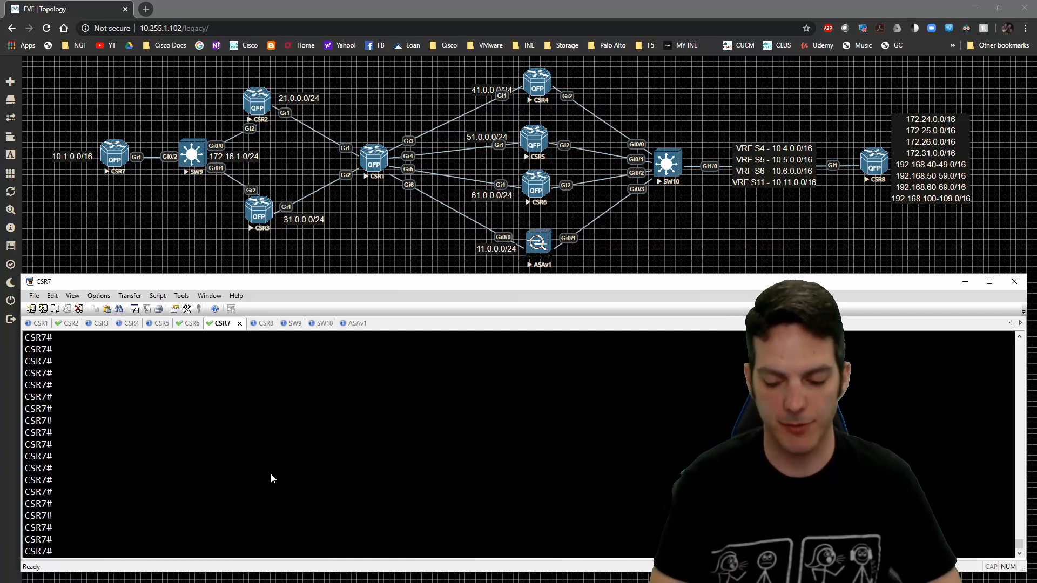
On CSR7 display the running crypto section and ACL_CSR7_CSR4_VPN_TRAFFIC permitting 10.1.0.0 to 172.24.0.0
text(sh run | sec crypto)
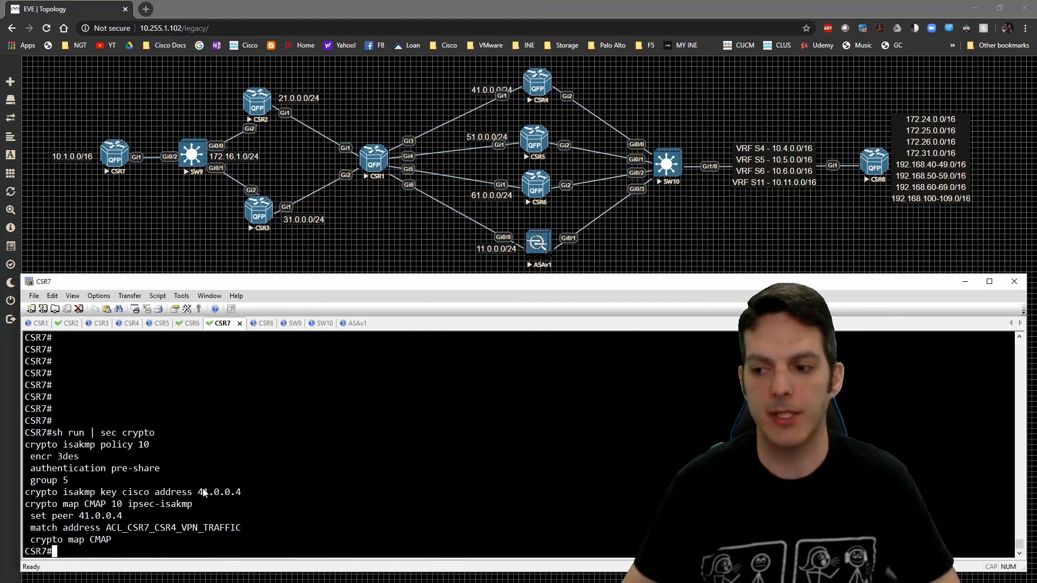
mouse_move(85, 455)
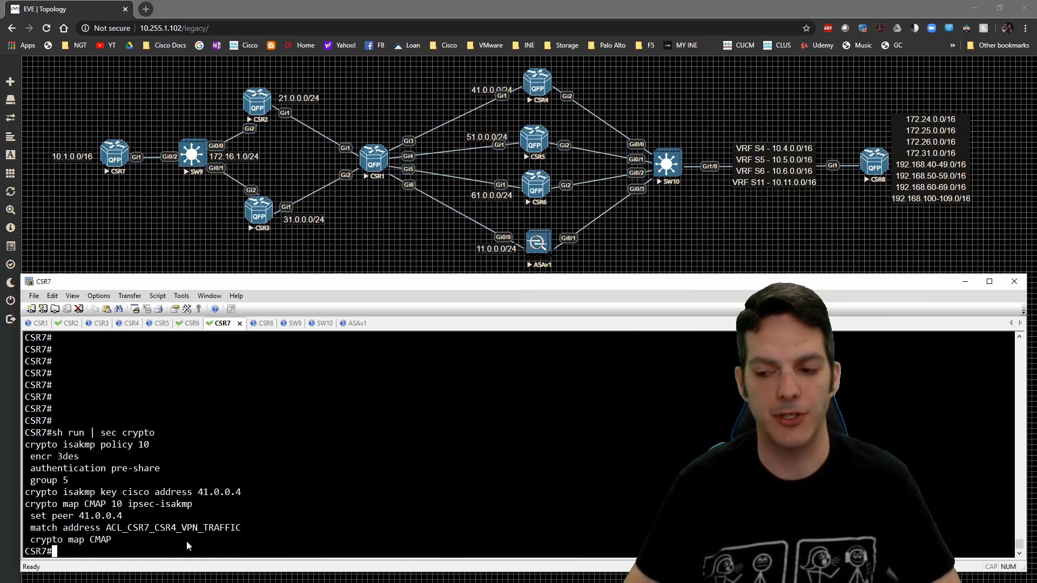
text(show ip access-lists)
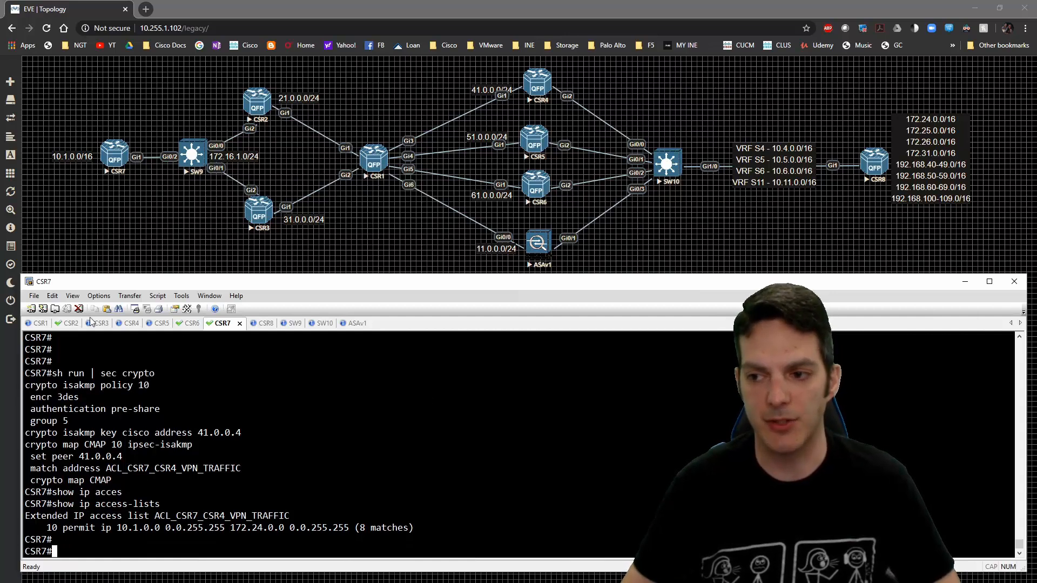
On CSR2 display the crypto map peering with 51.0.0.5, 61.0.0.6, 11.0.0.11 and the VPN_NAT access lists
click(69, 323)
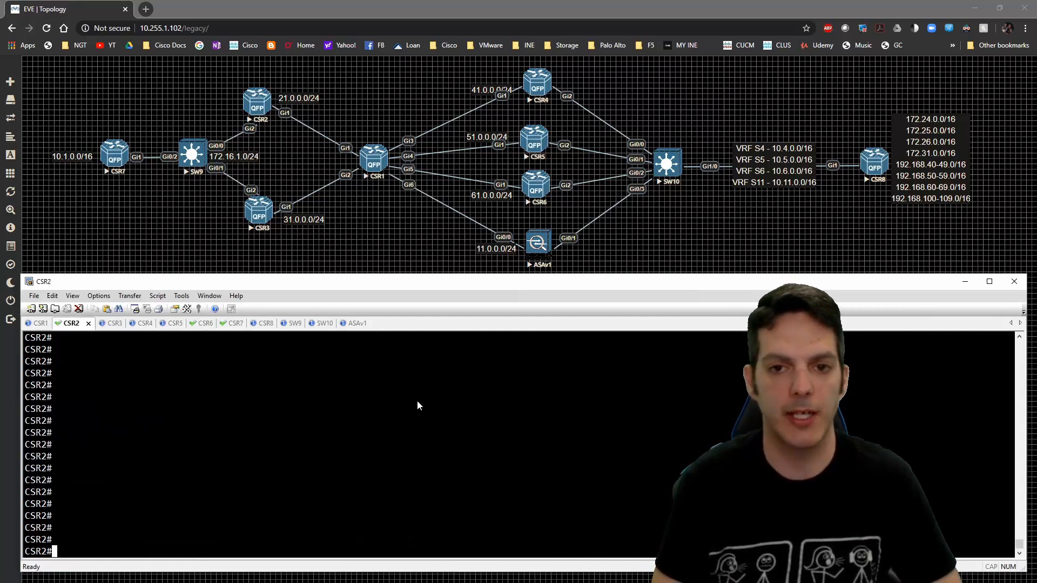
text(show run acce)
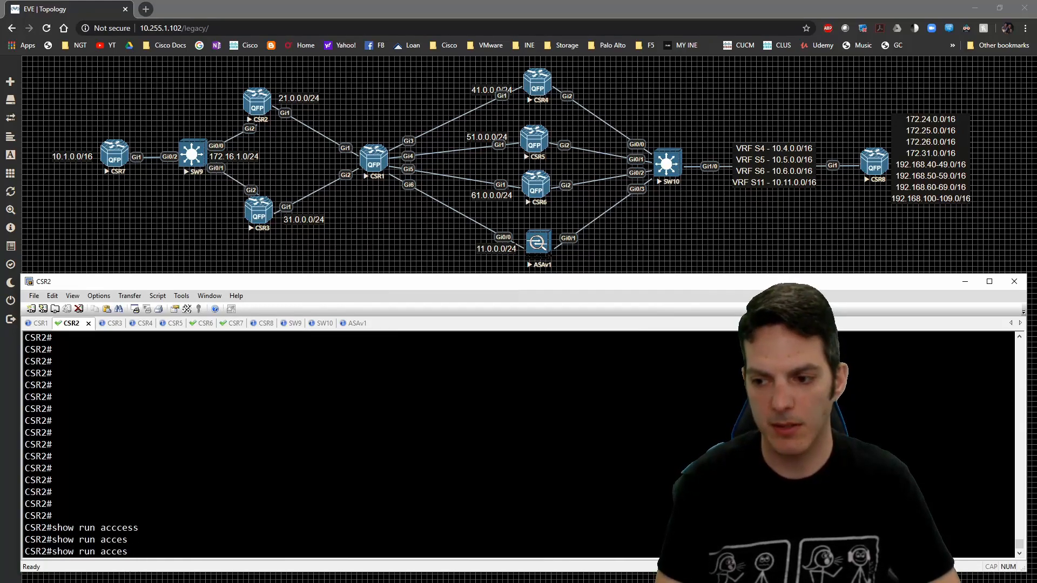
text(show ip a)
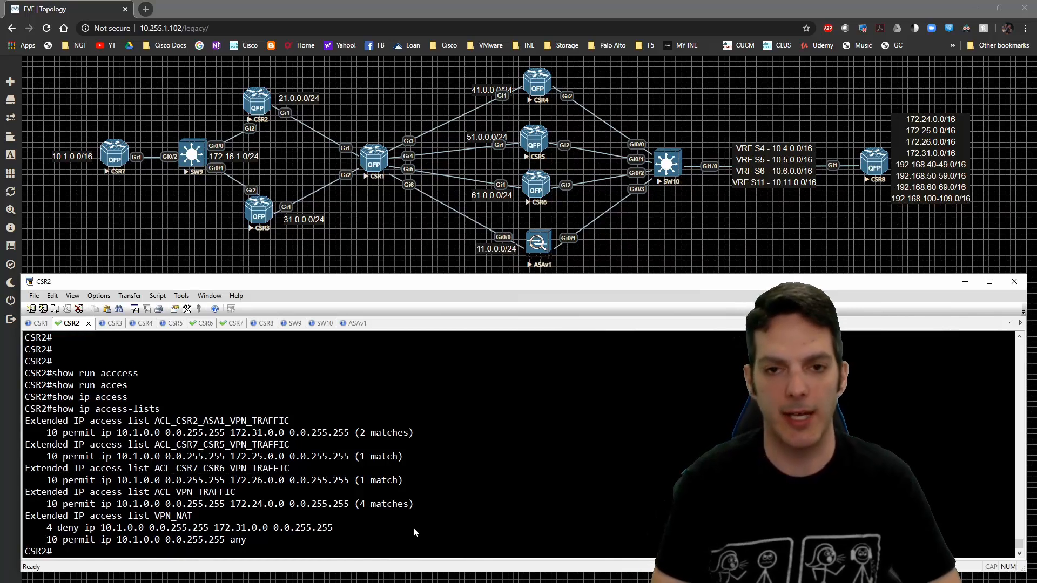
text(sh run | sec cryp)
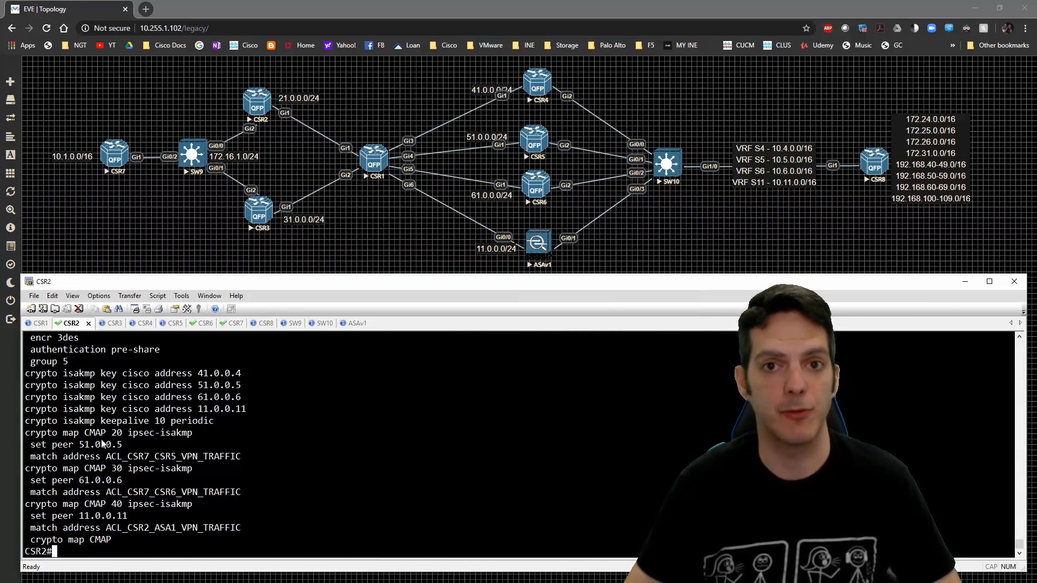
mouse_move(375, 426)
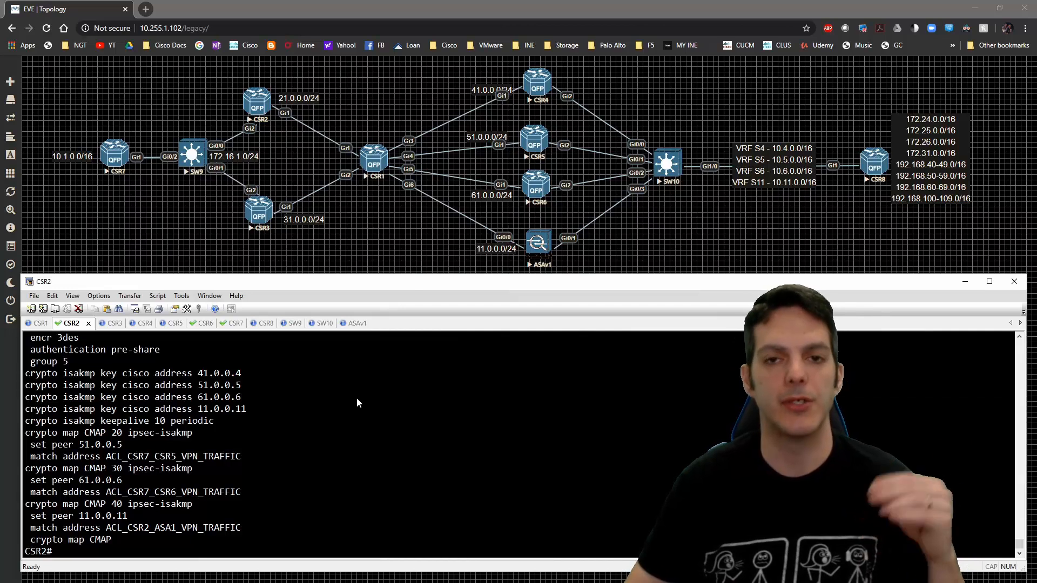
mouse_move(325, 400)
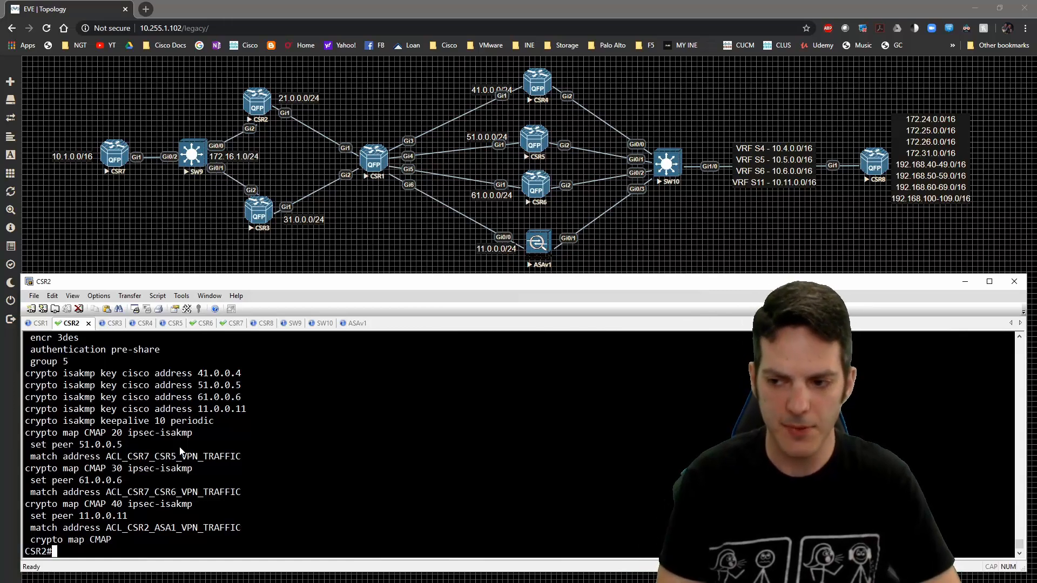
text(show ip access-lists)
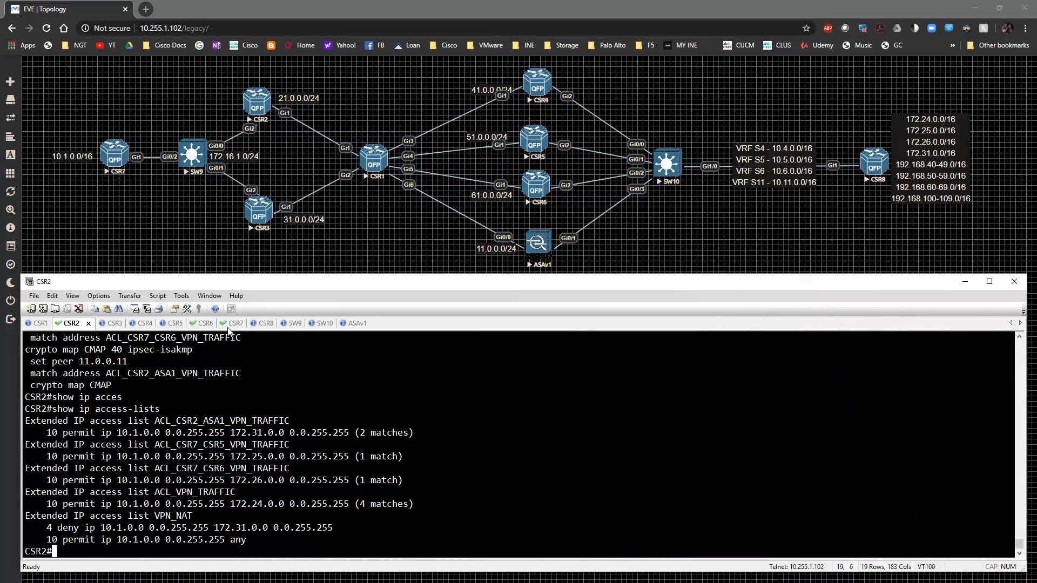
On CSR7 with ISAKMP debugging on, ping 172.24.0.8 from loopback 0 to trigger negotiation with 41.0.0.4
click(230, 323)
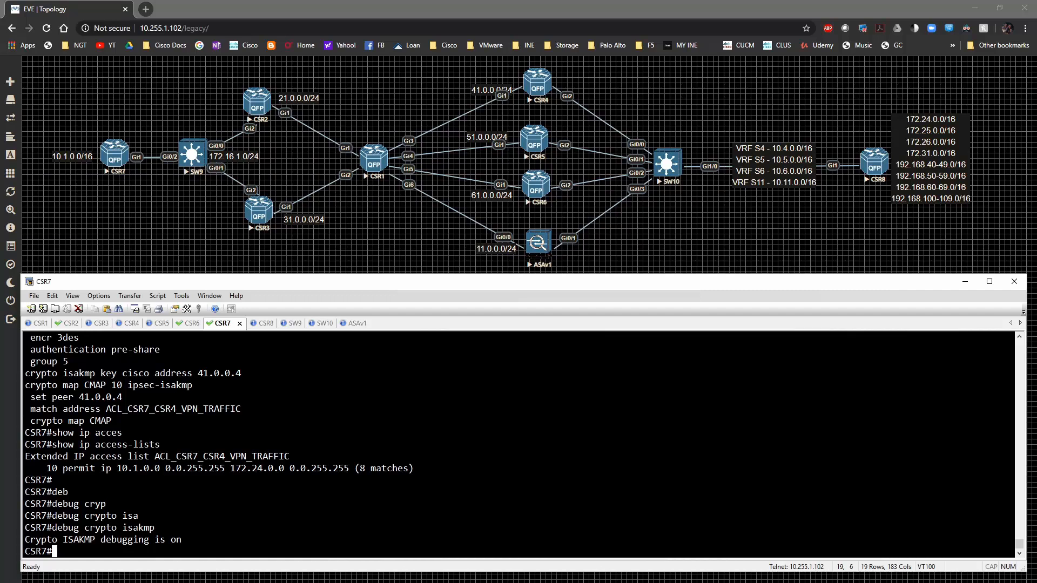
text(ping 172.24.0.8 source loopback 0)
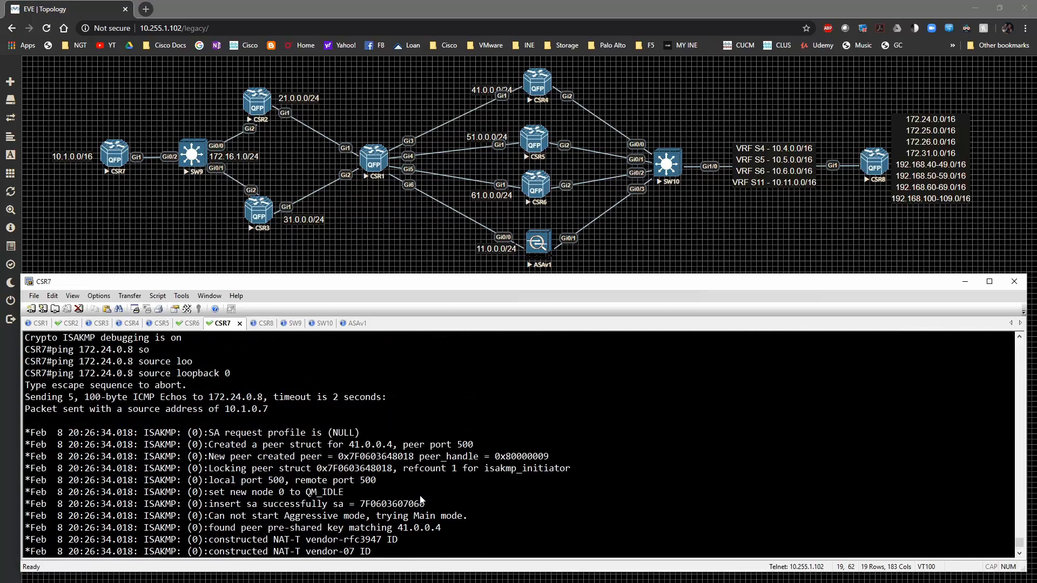
mouse_move(342, 475)
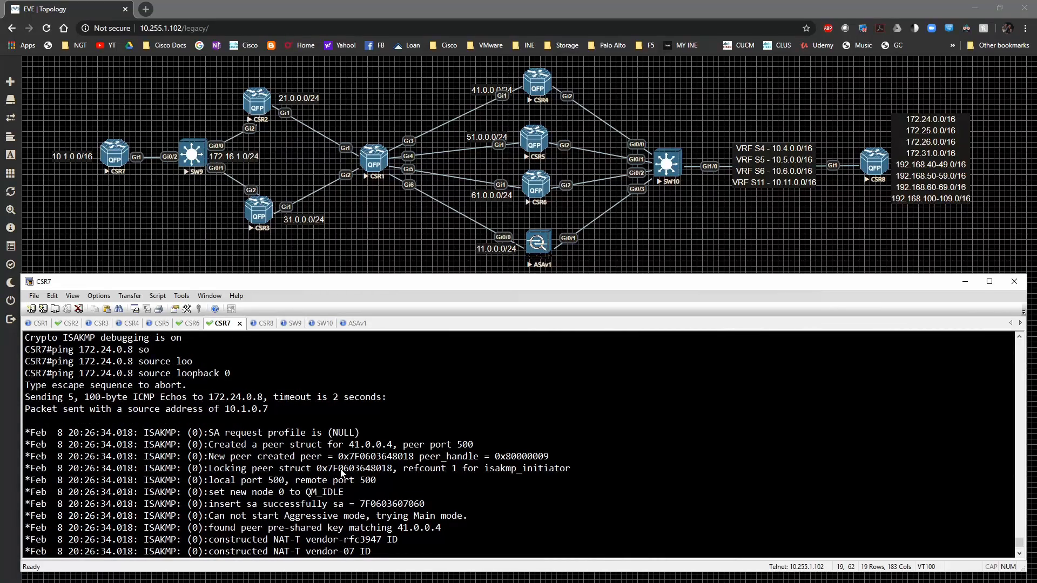
Undebug all on CSR7 and highlight the failing SA's local address 172.16.1.7 in the output
scroll(down, 3)
text(undebug all)
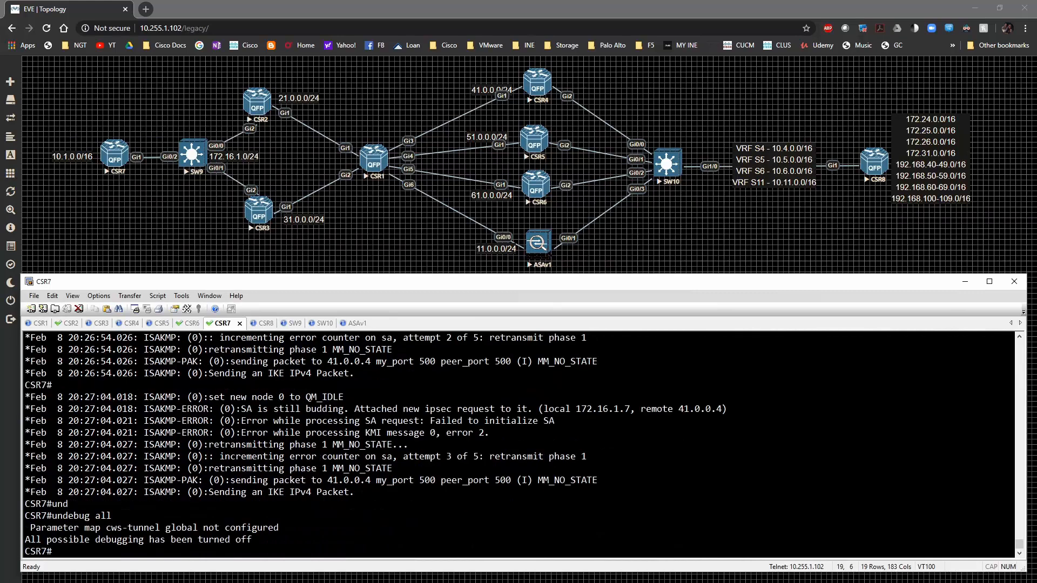
double_click(548, 409)
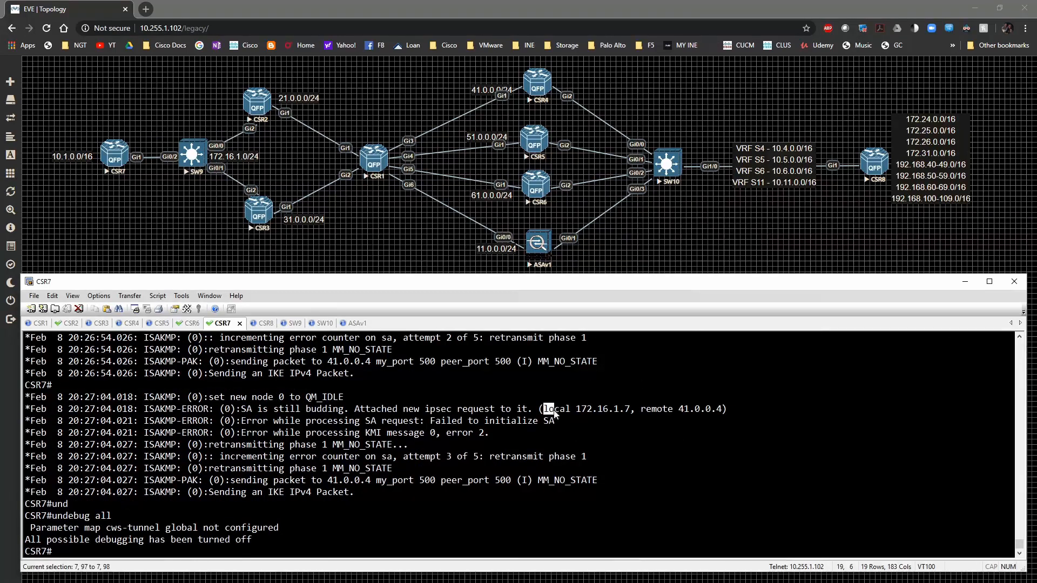
drag(541, 408, 629, 408)
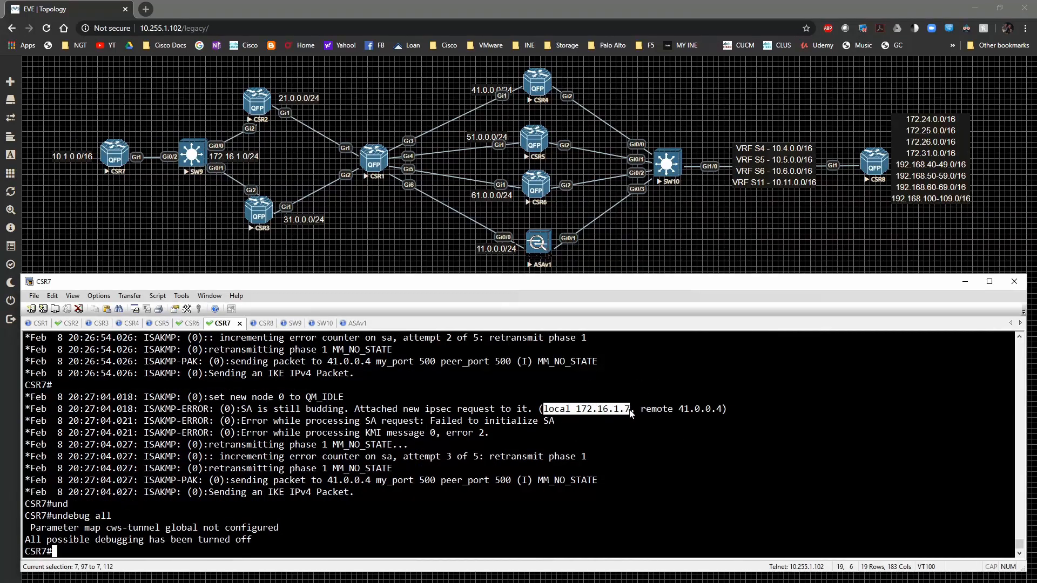
drag(629, 408, 723, 409)
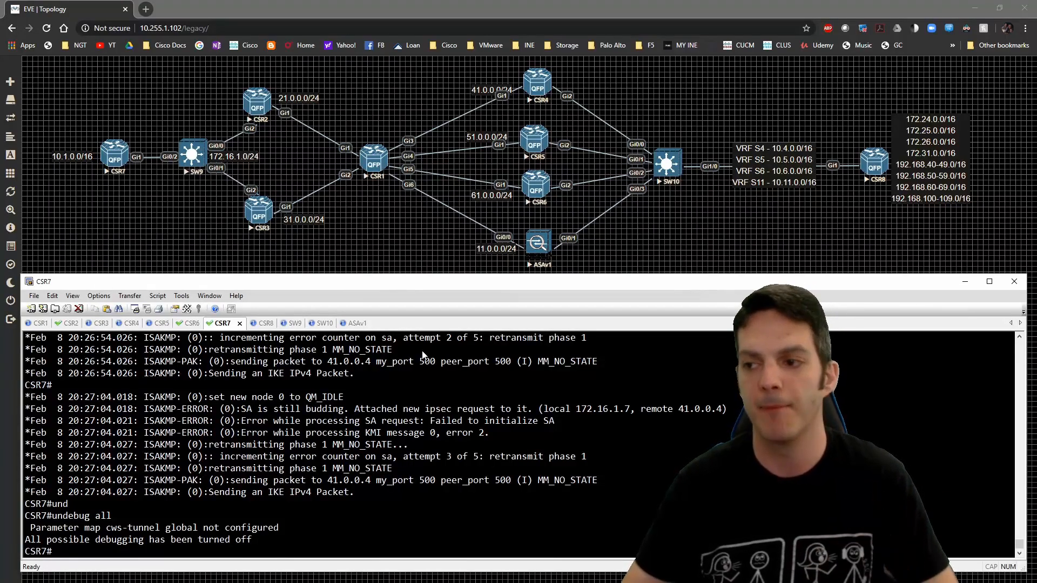
Verify CSR2 shows zero NAT translations, then ping 172.24.0.8 source loopback 0 again from CSR7
click(67, 322)
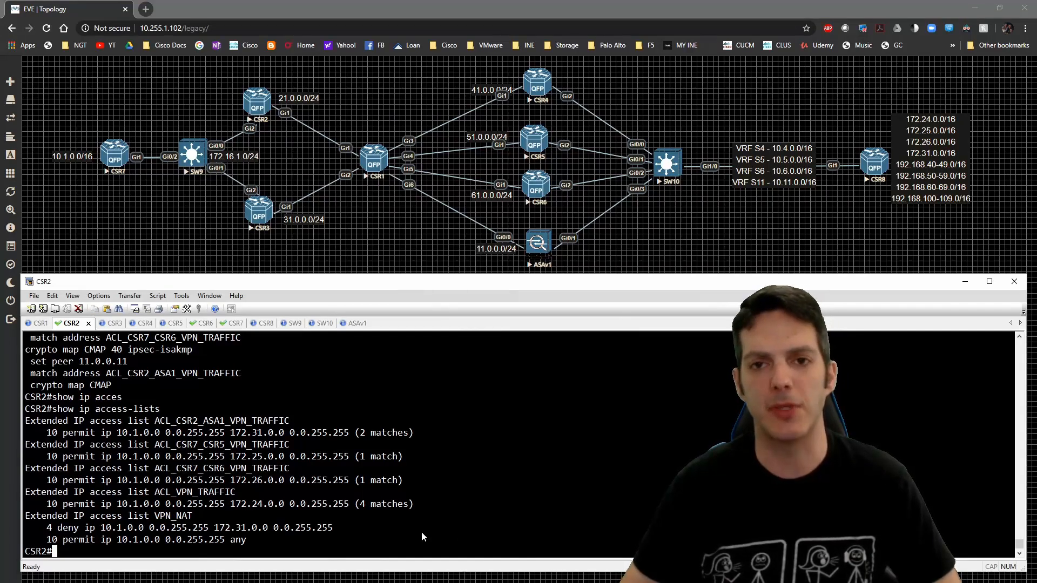
mouse_move(316, 545)
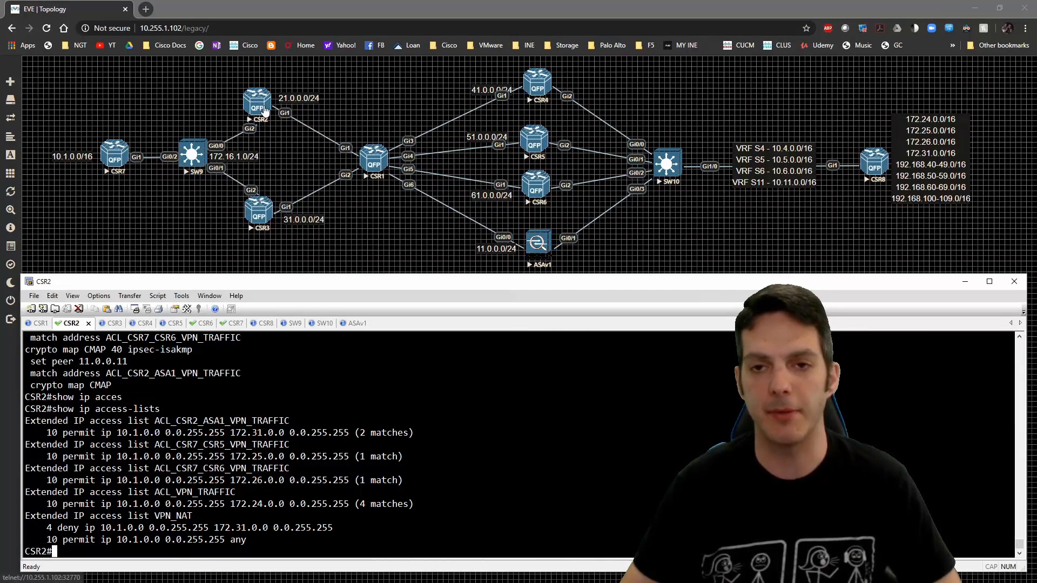
text(show ip access-lists)
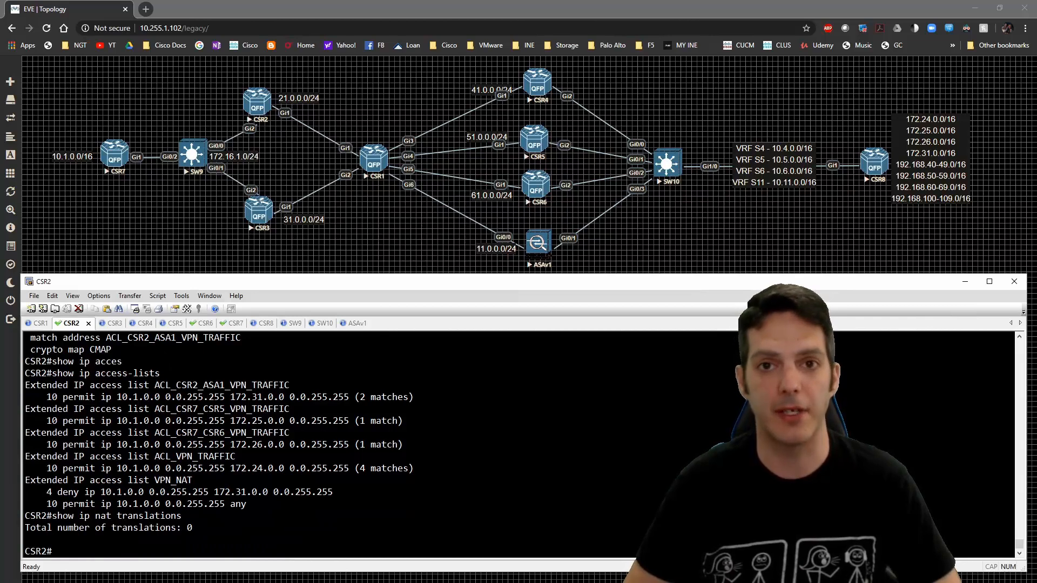
click(221, 323)
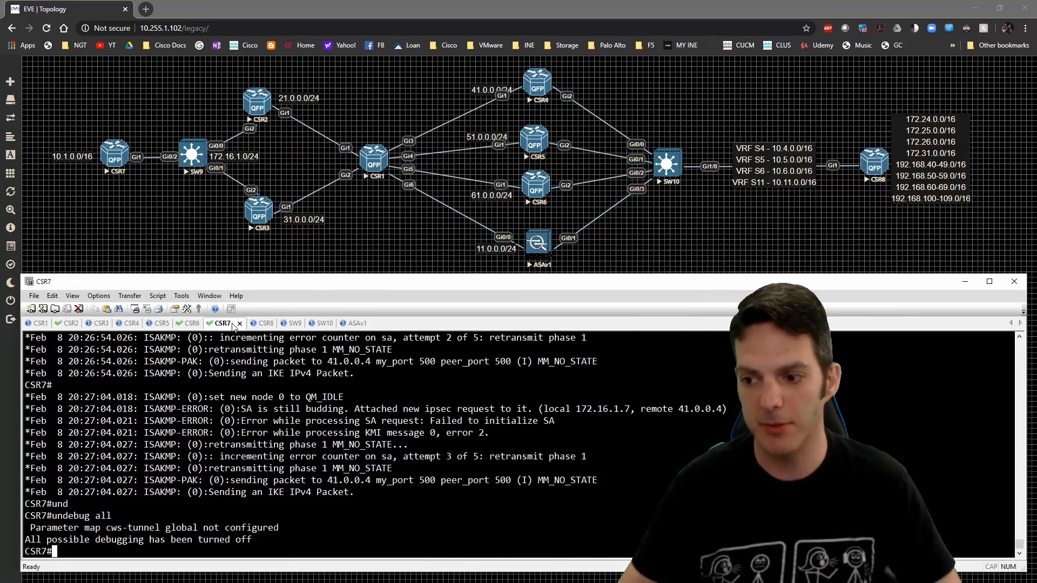
text(ping 172.24.0.8 source loopback 0)
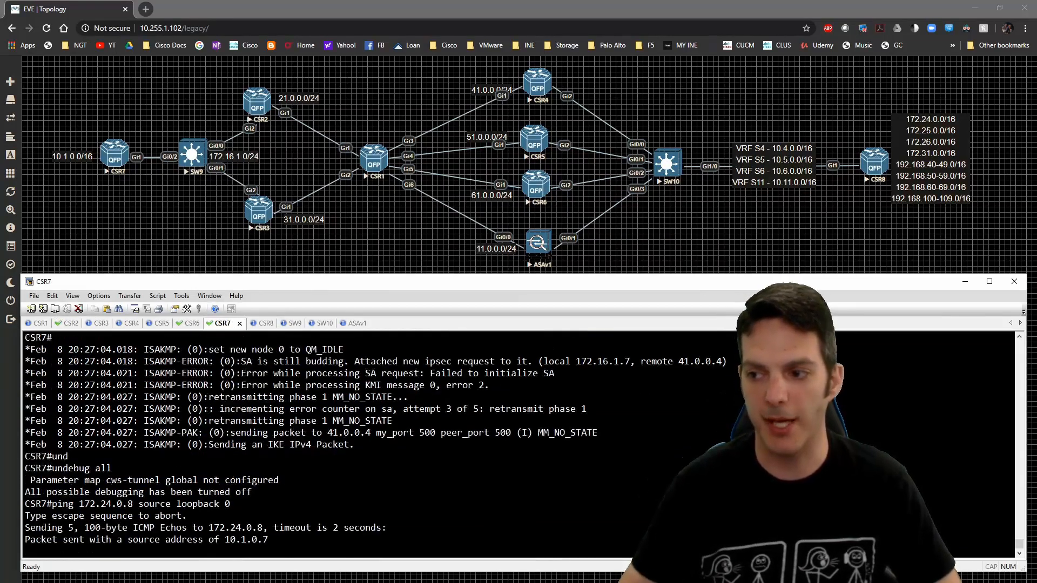
click(68, 323)
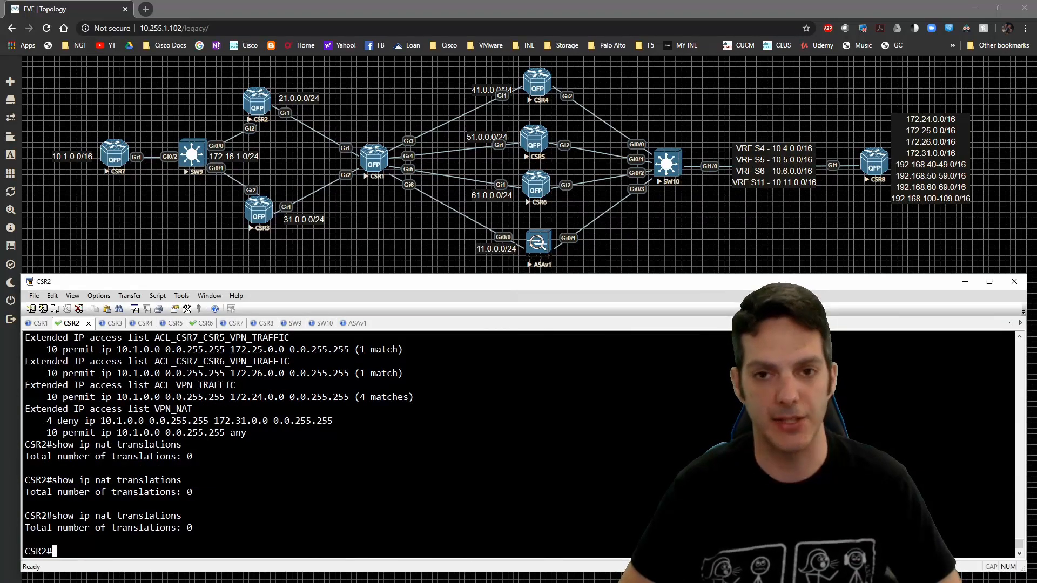
On CSR2 add '20 permit ip 172.16.1.0 0.0.0.255 any' to access list VPN_NAT and end configuration
text(conf t)
text(ip access-list extended VPN_NAT)
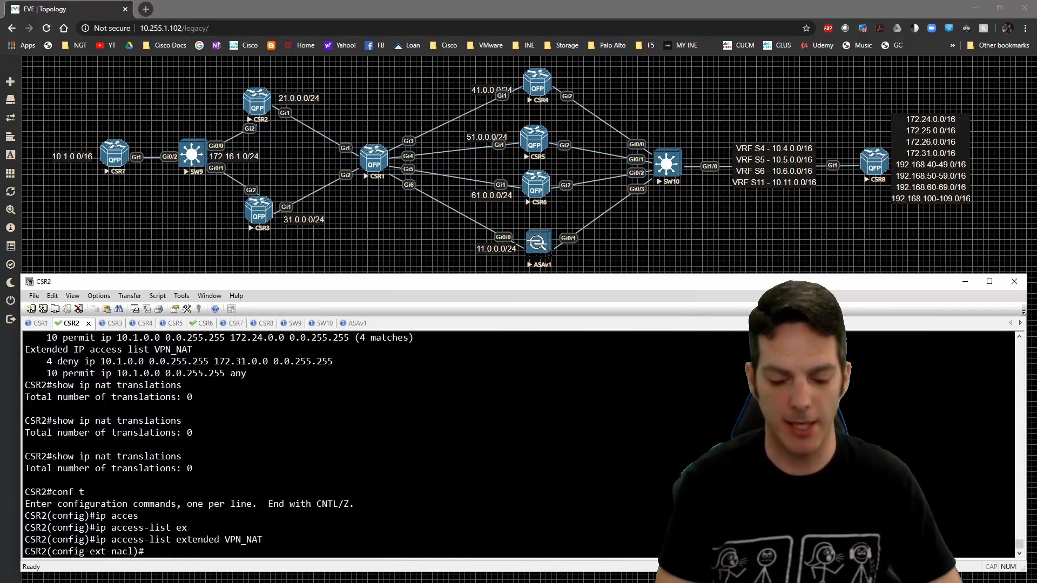
text(20 permit ip)
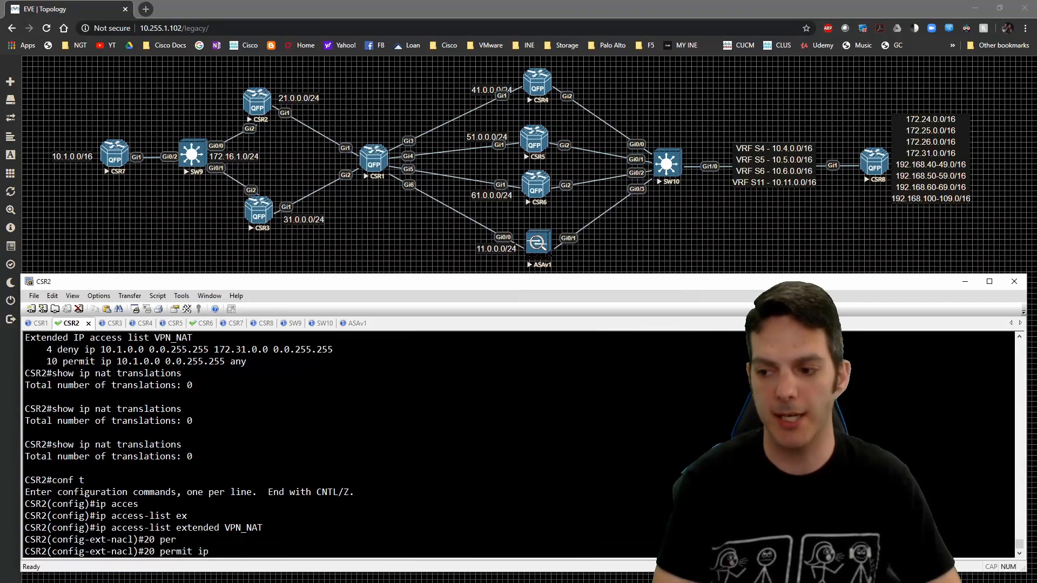
text(172.16)
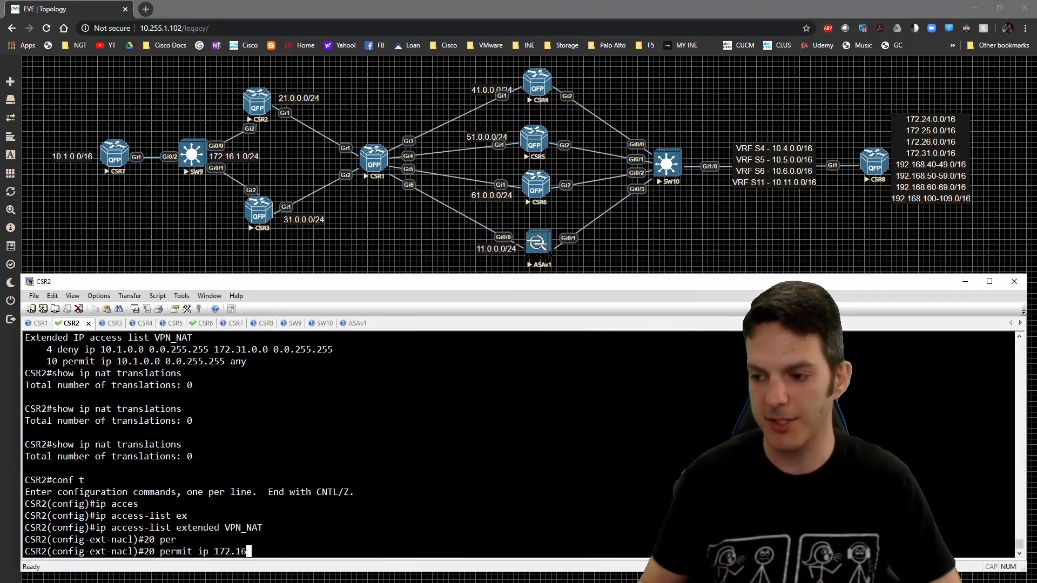
text(.1.0 0.0.0.255 any)
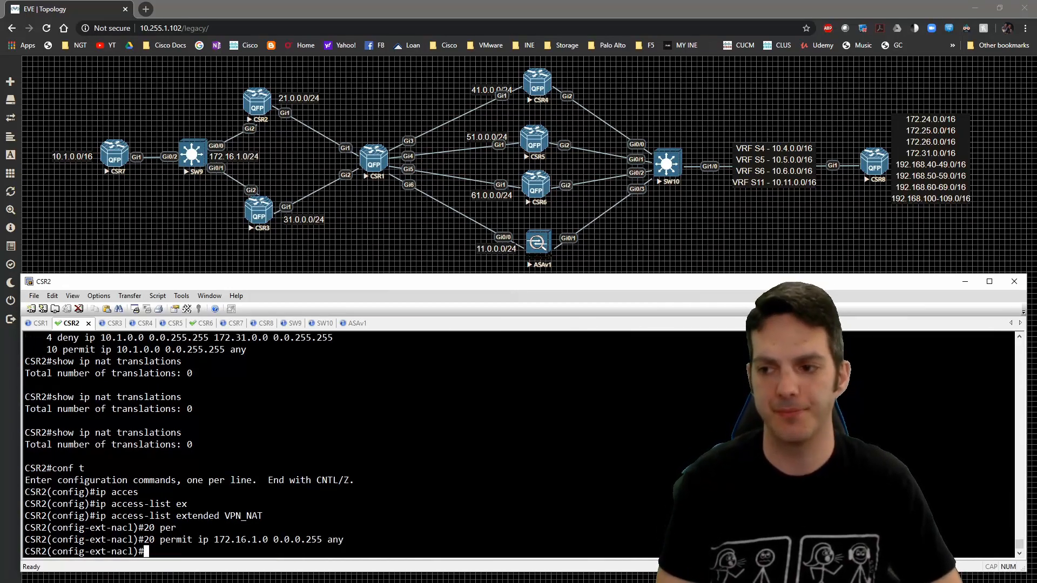
text(end)
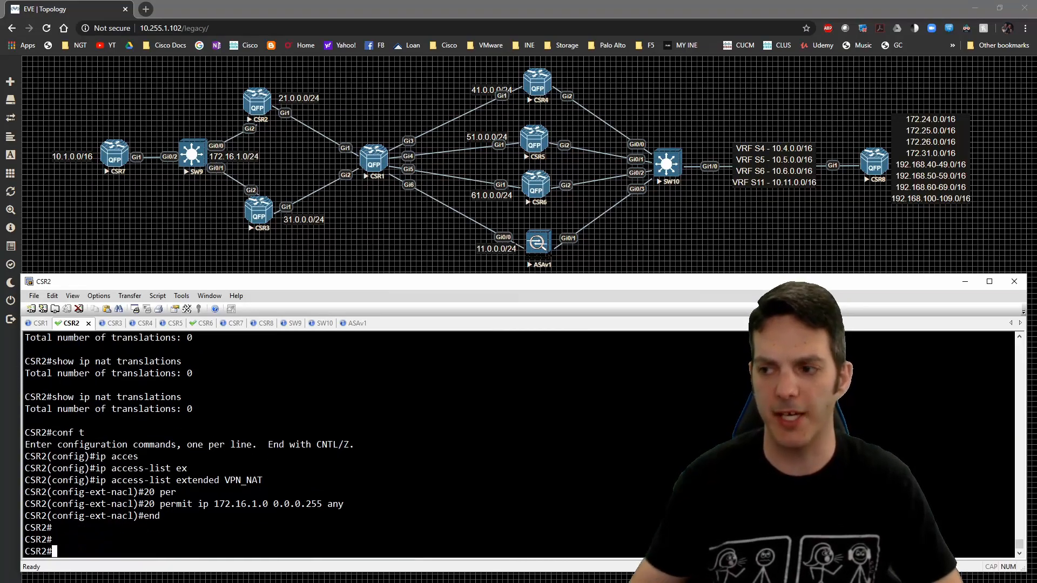
On CSR7 re-ping 172.24.0.8 from loopback 0 and confirm the ISAKMP SA to 41.0.0.4 is QM_IDLE ACTIVE
click(222, 323)
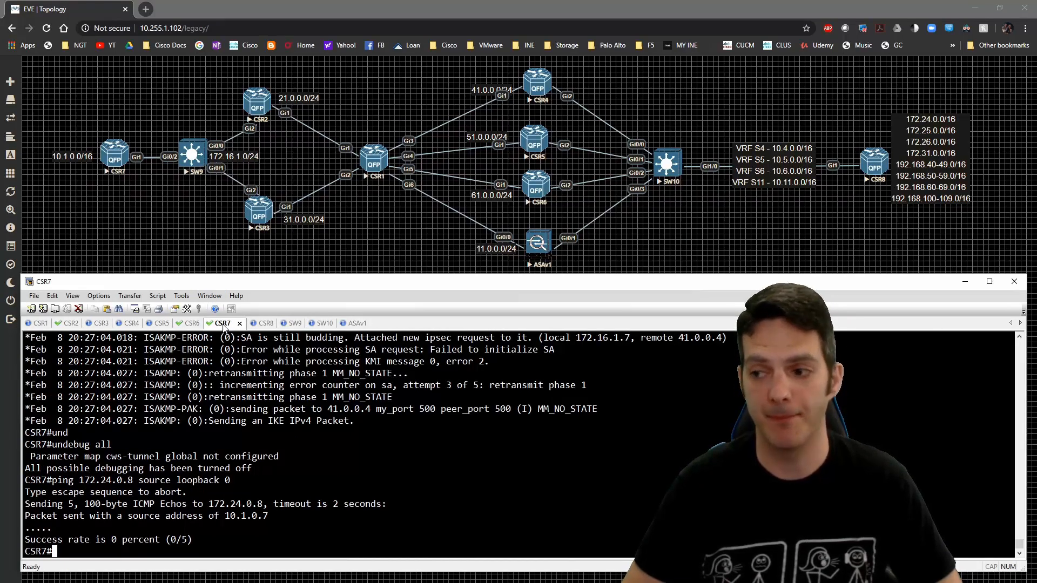
text(ping 172.24.0.8 source loopback 0)
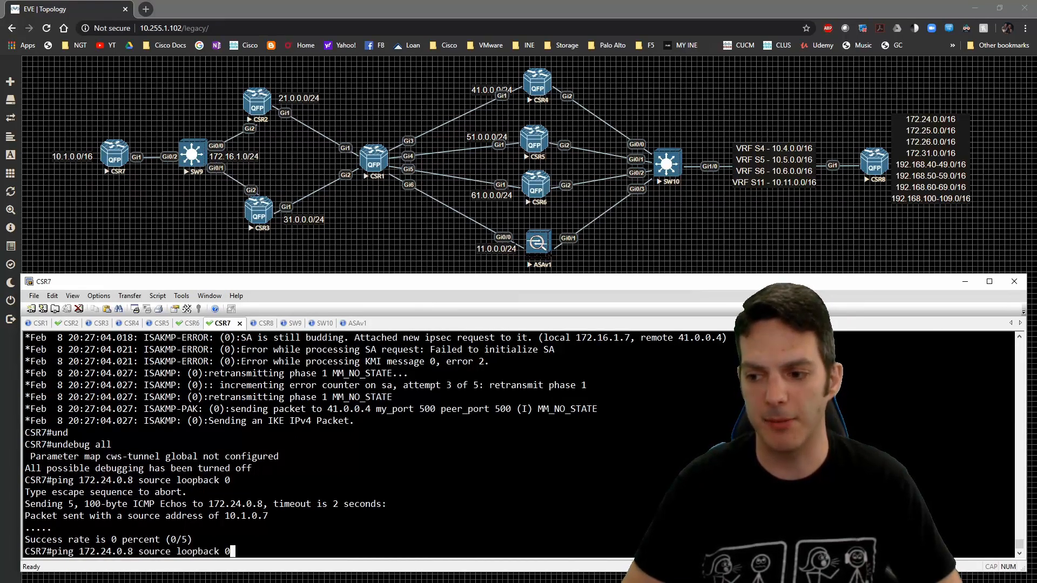
text(debug crypto isakmp)
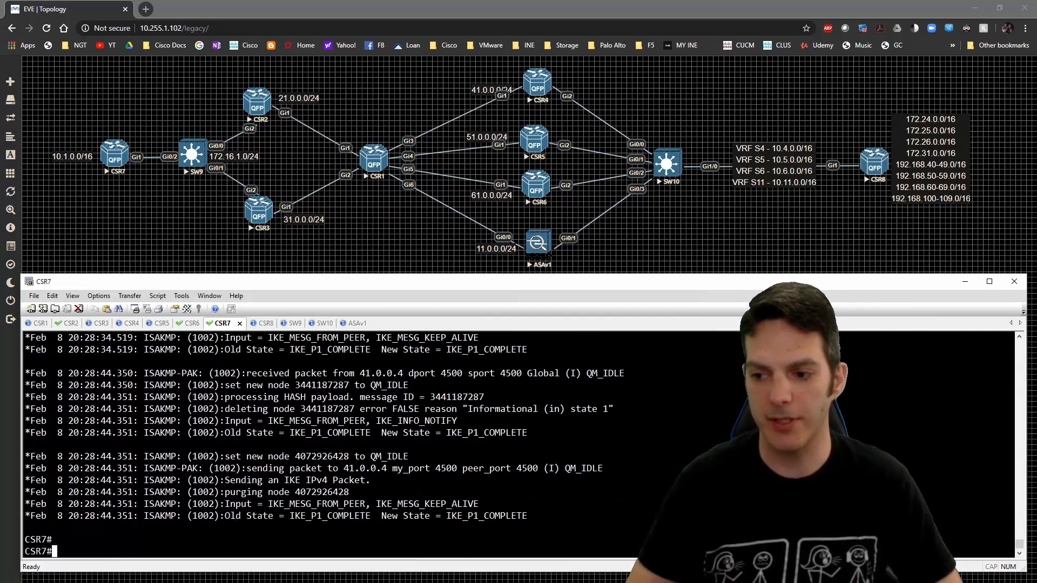
text(show crypto isa sa)
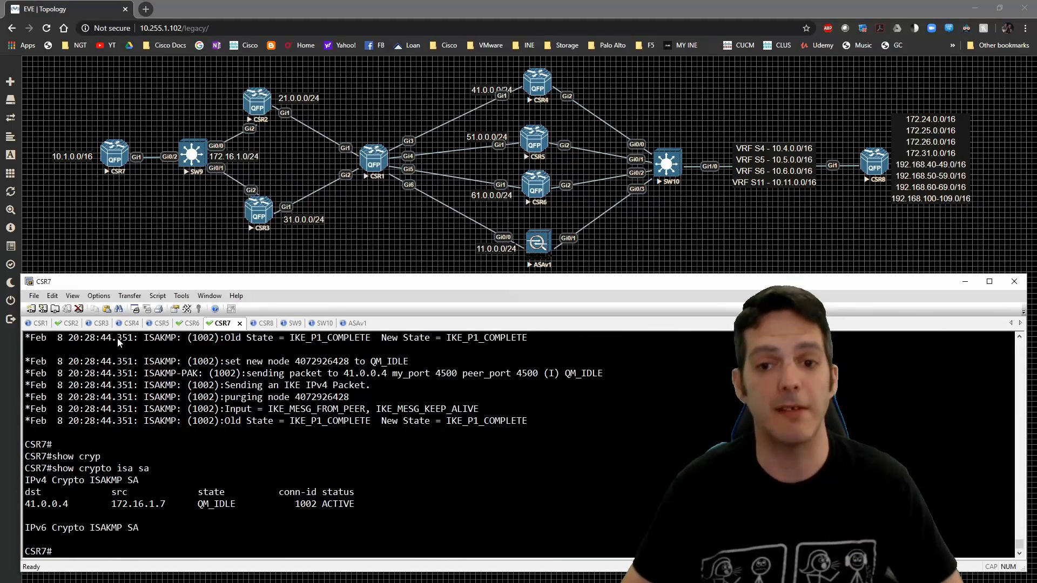
On CSR2 undebug all after two NAT translations map 172.16.1.7 ports 500 and 4500 to 21.0.0.2
click(68, 323)
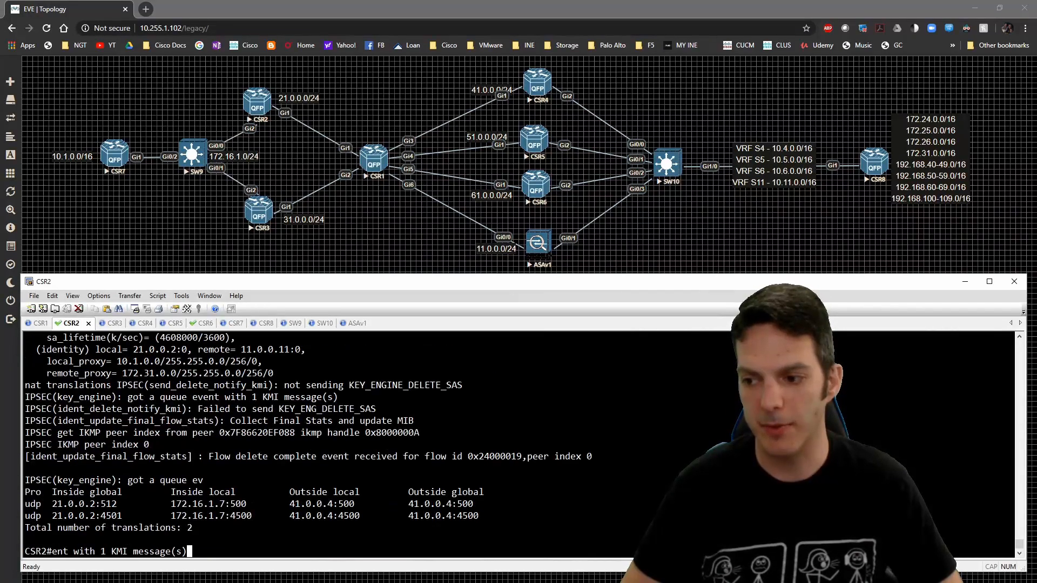
text(undebug all)
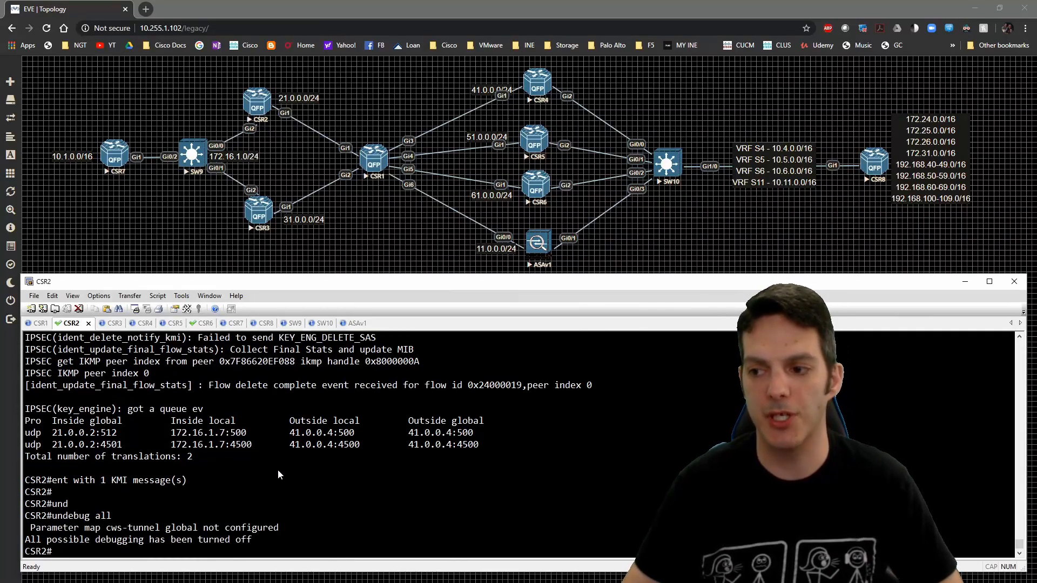
double_click(236, 432)
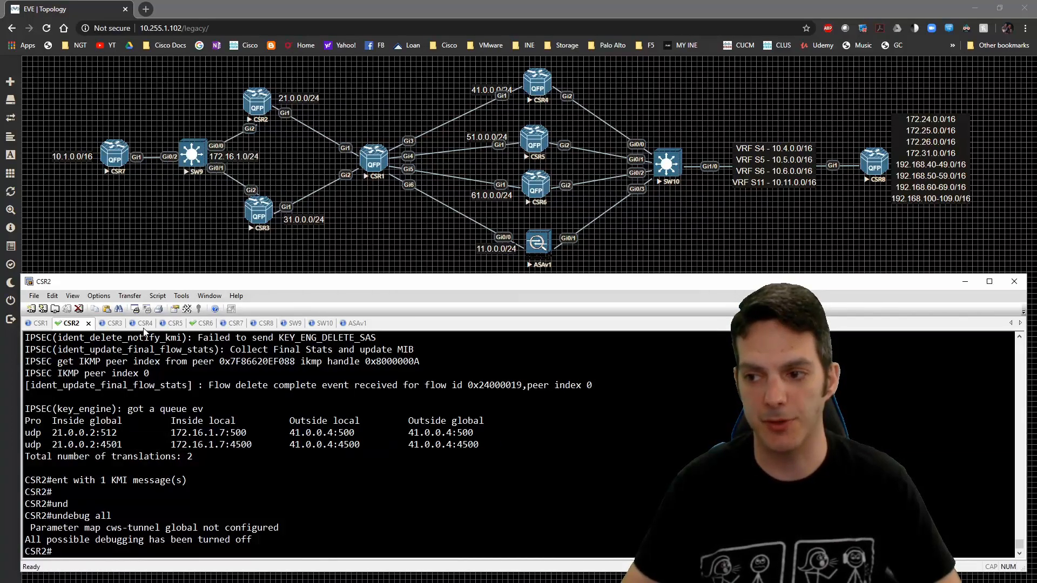
Undebug all on CSR4, then return to CSR2 to re-list the two NAT translations for 172.16.1.7
click(129, 323)
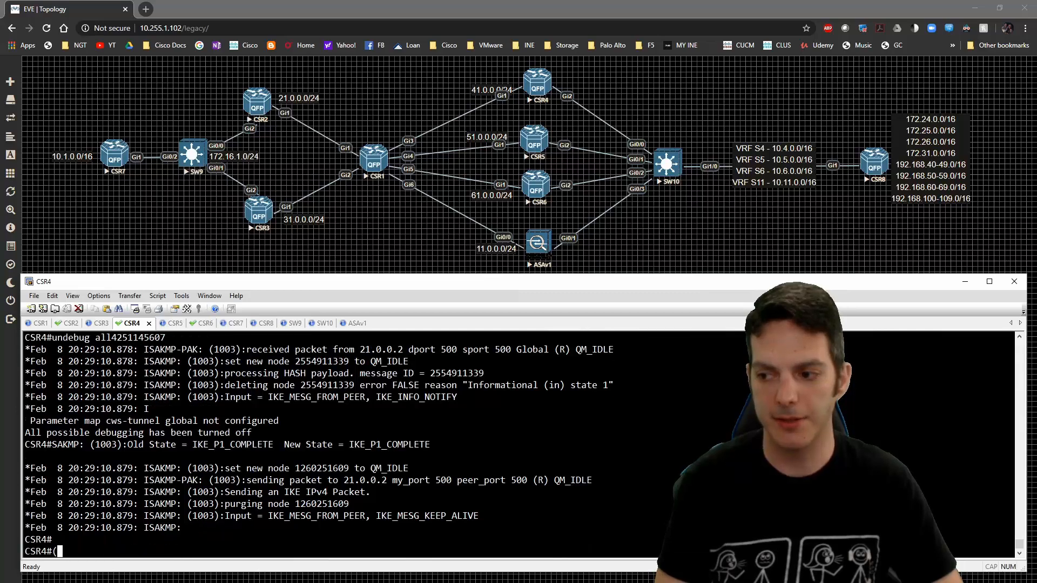
scroll(down, 3)
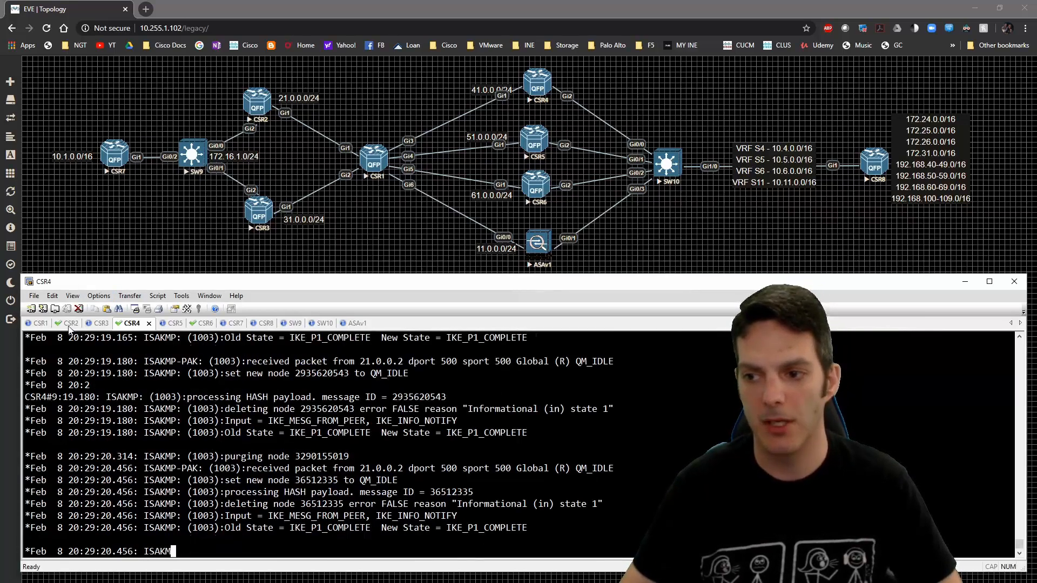
click(68, 323)
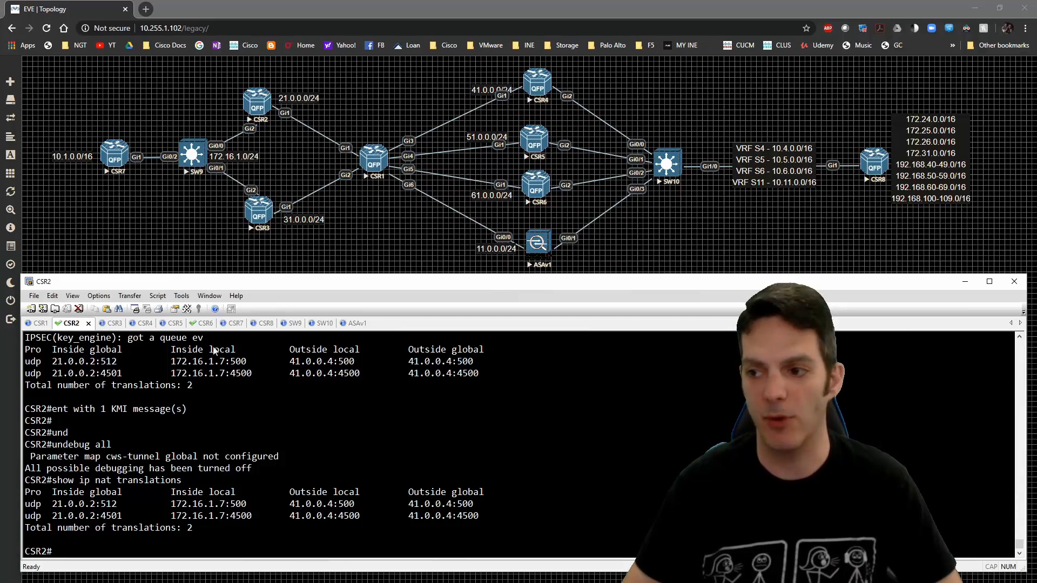
On CSR7 undebug all, confirm the SA is QM_IDLE ACTIVE, and ping 172.24.0.8 from loopback 0 at 100 percent
click(219, 323)
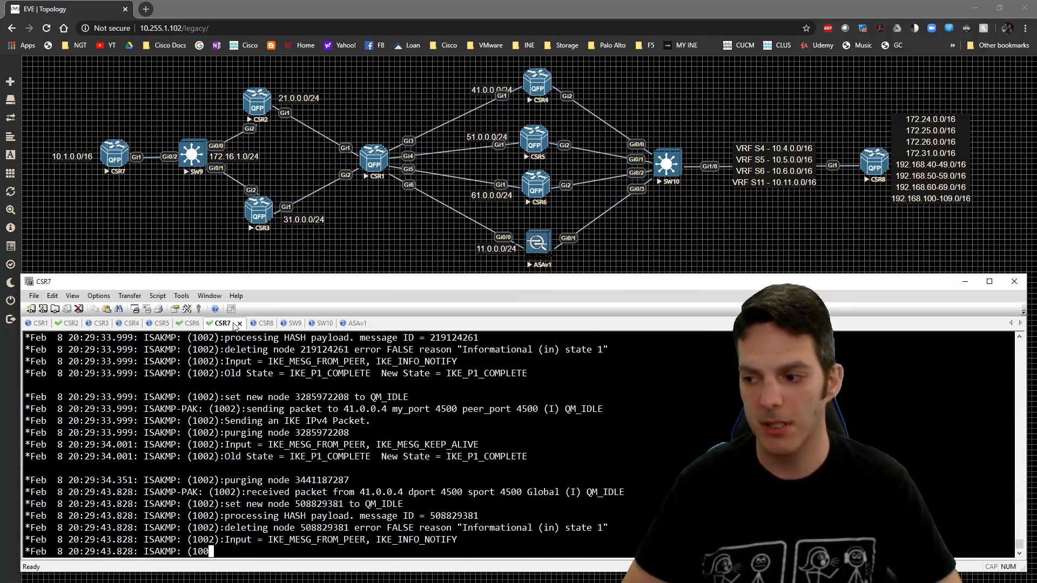
text(undebug all)
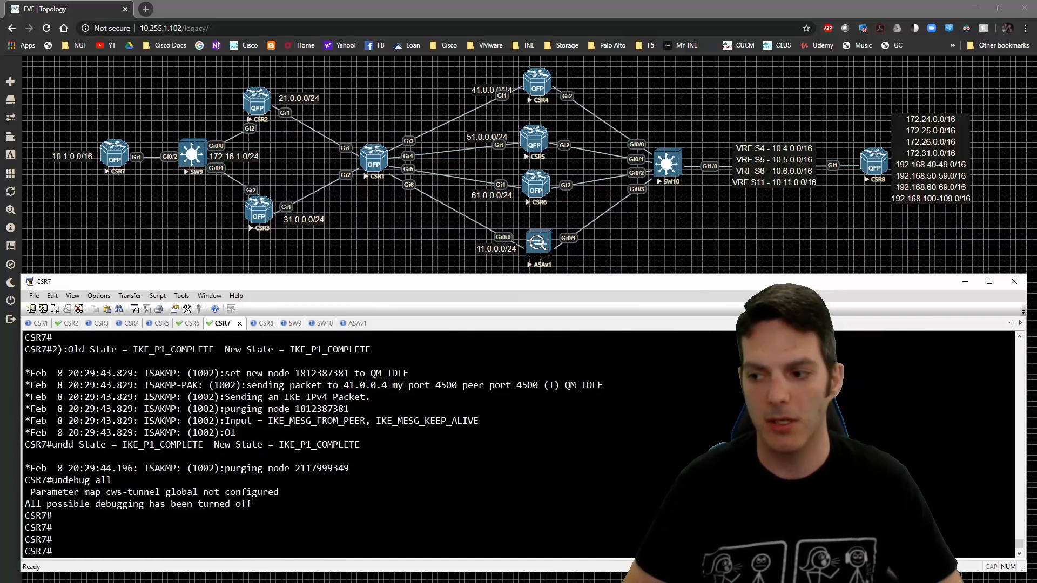
text(show crypto isa sa)
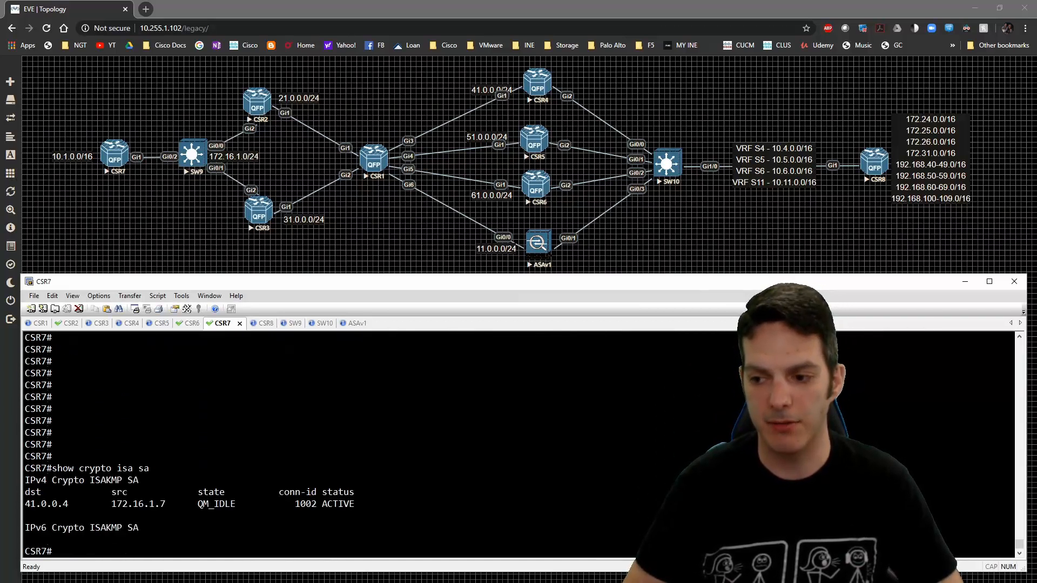
text(show crypto isa sa)
text(ping 172.24.0.8 source loopback 0)
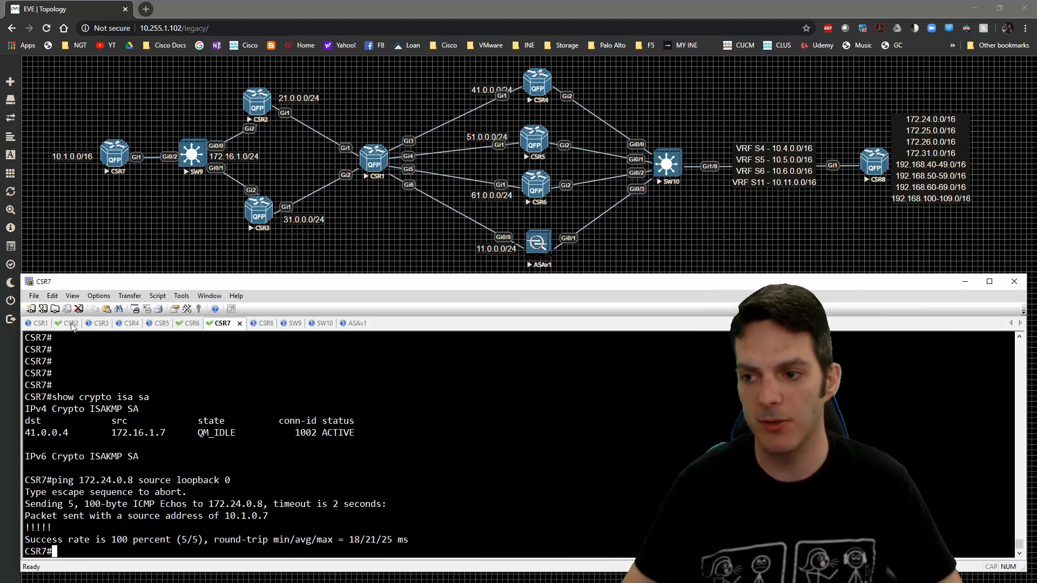
Return to the CSR2 session and recheck the NAT translations for 172.16.1.7
click(68, 323)
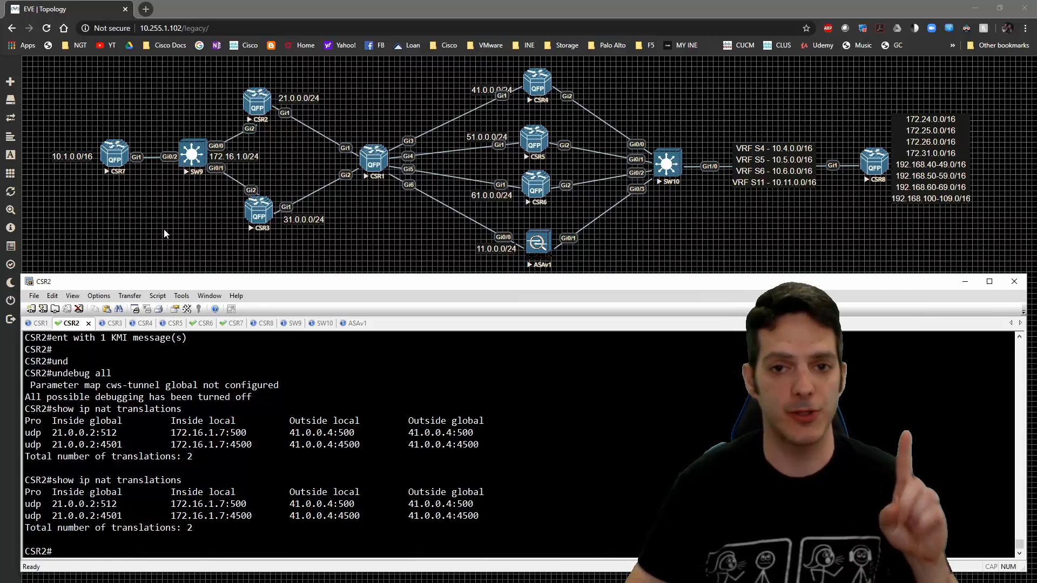
mouse_move(261, 159)
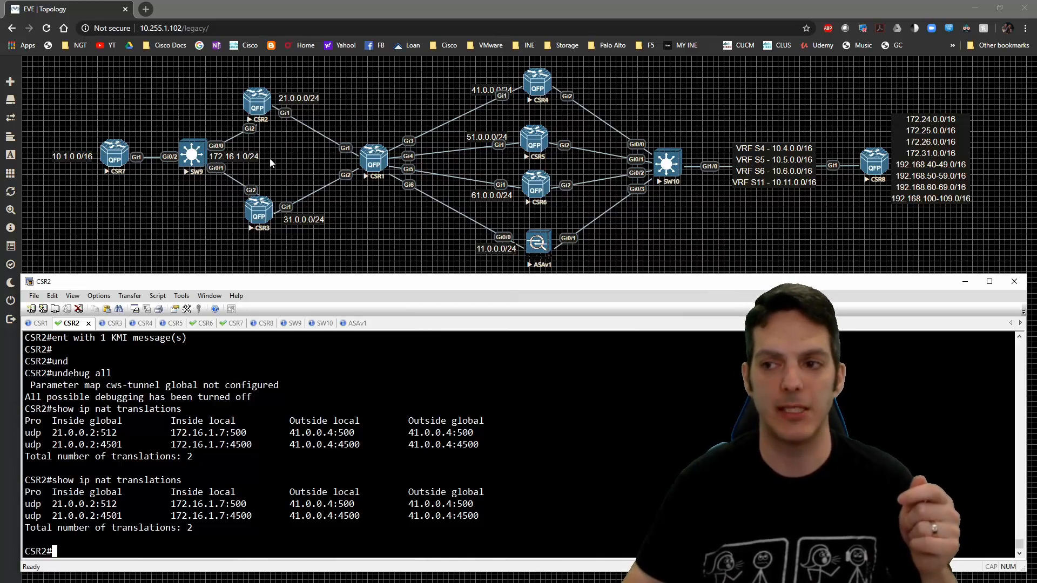
mouse_move(838, 155)
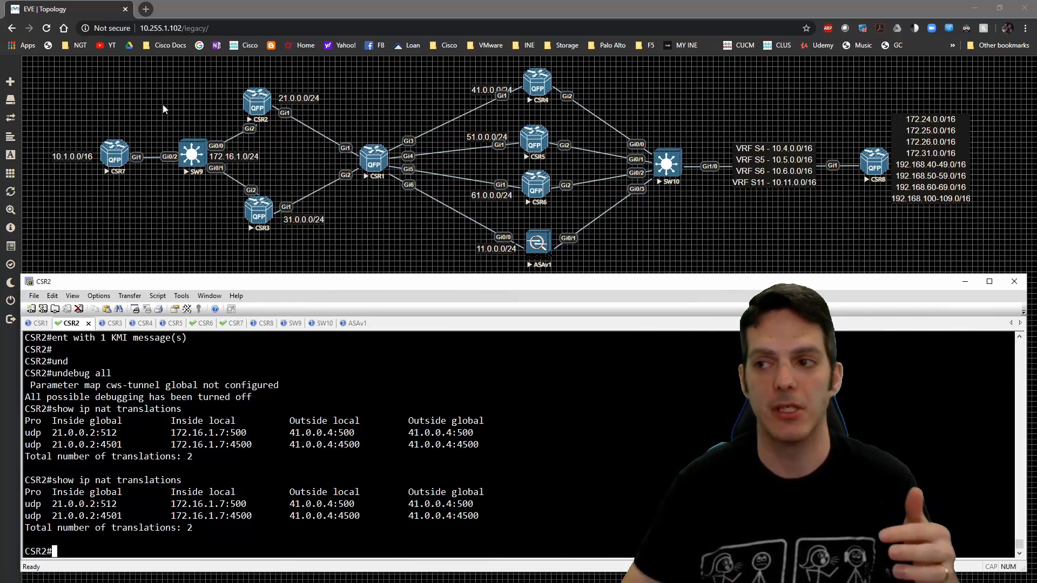
mouse_move(261, 95)
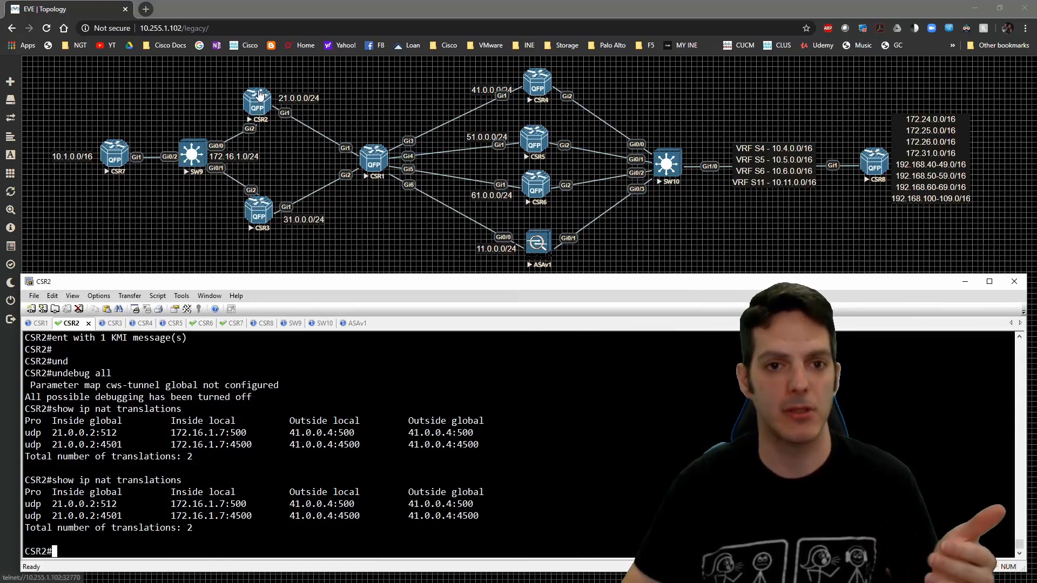
mouse_move(224, 104)
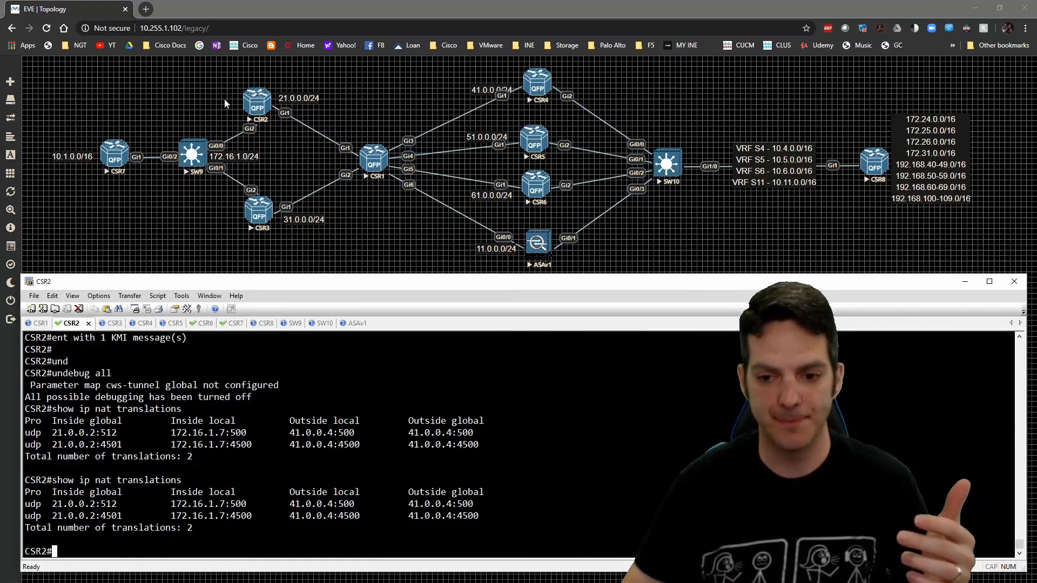